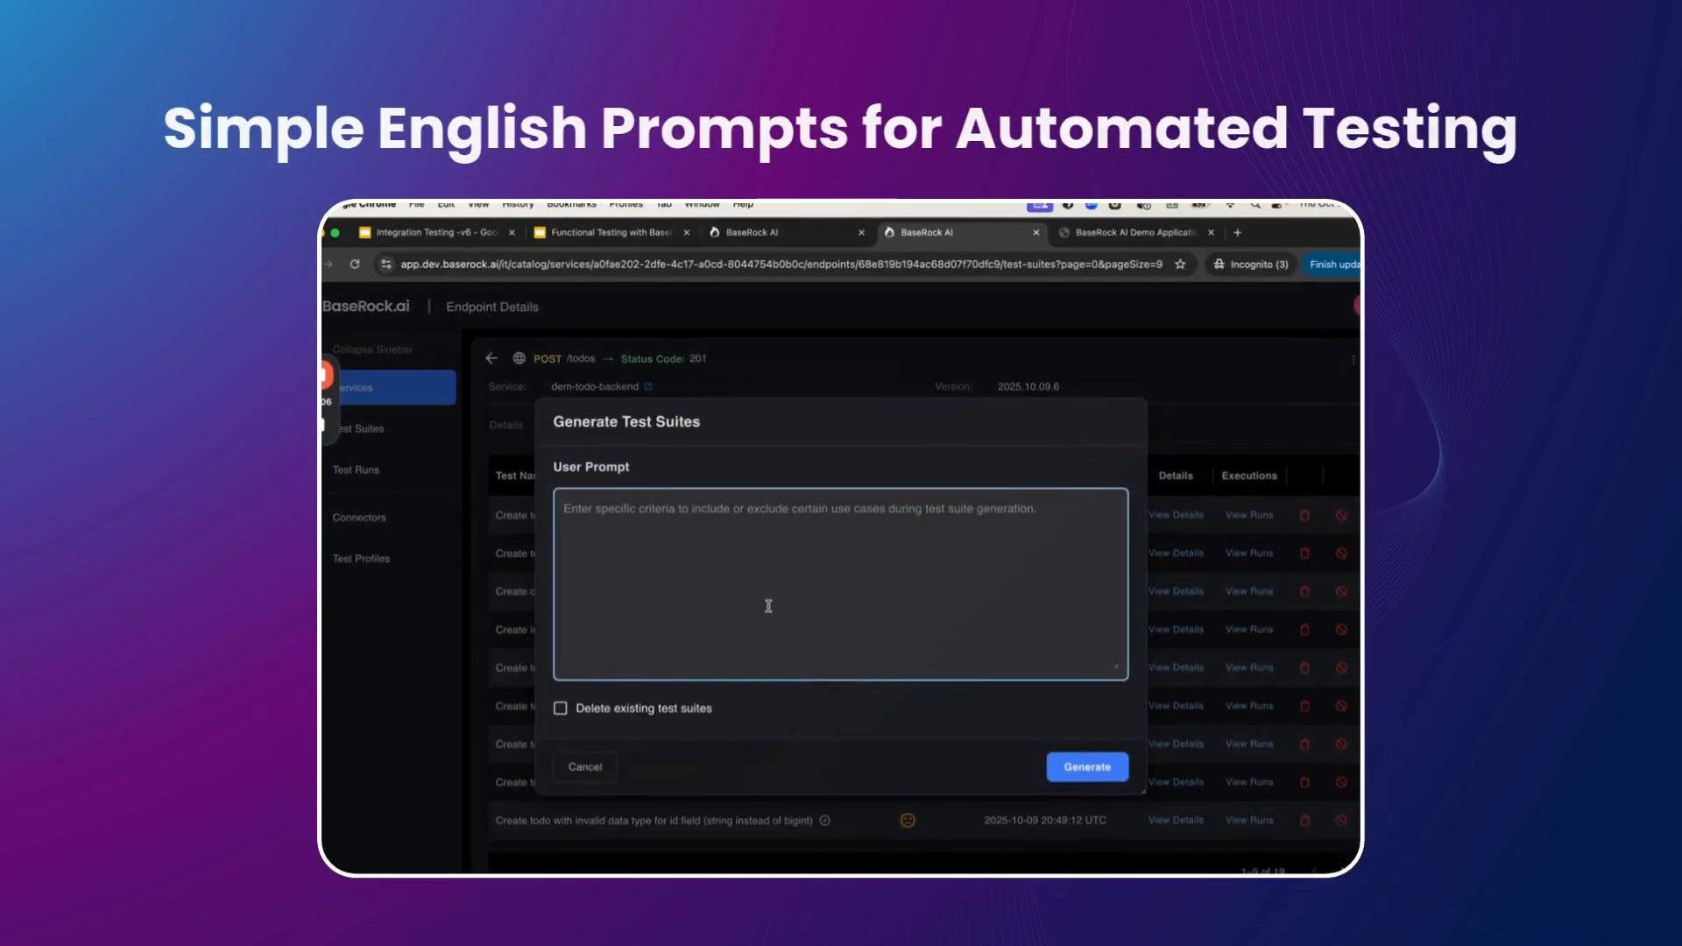
Type 'Generate mor' in the prompt, then open the maximum-length todo name run's execution details.
text(Generate mor)
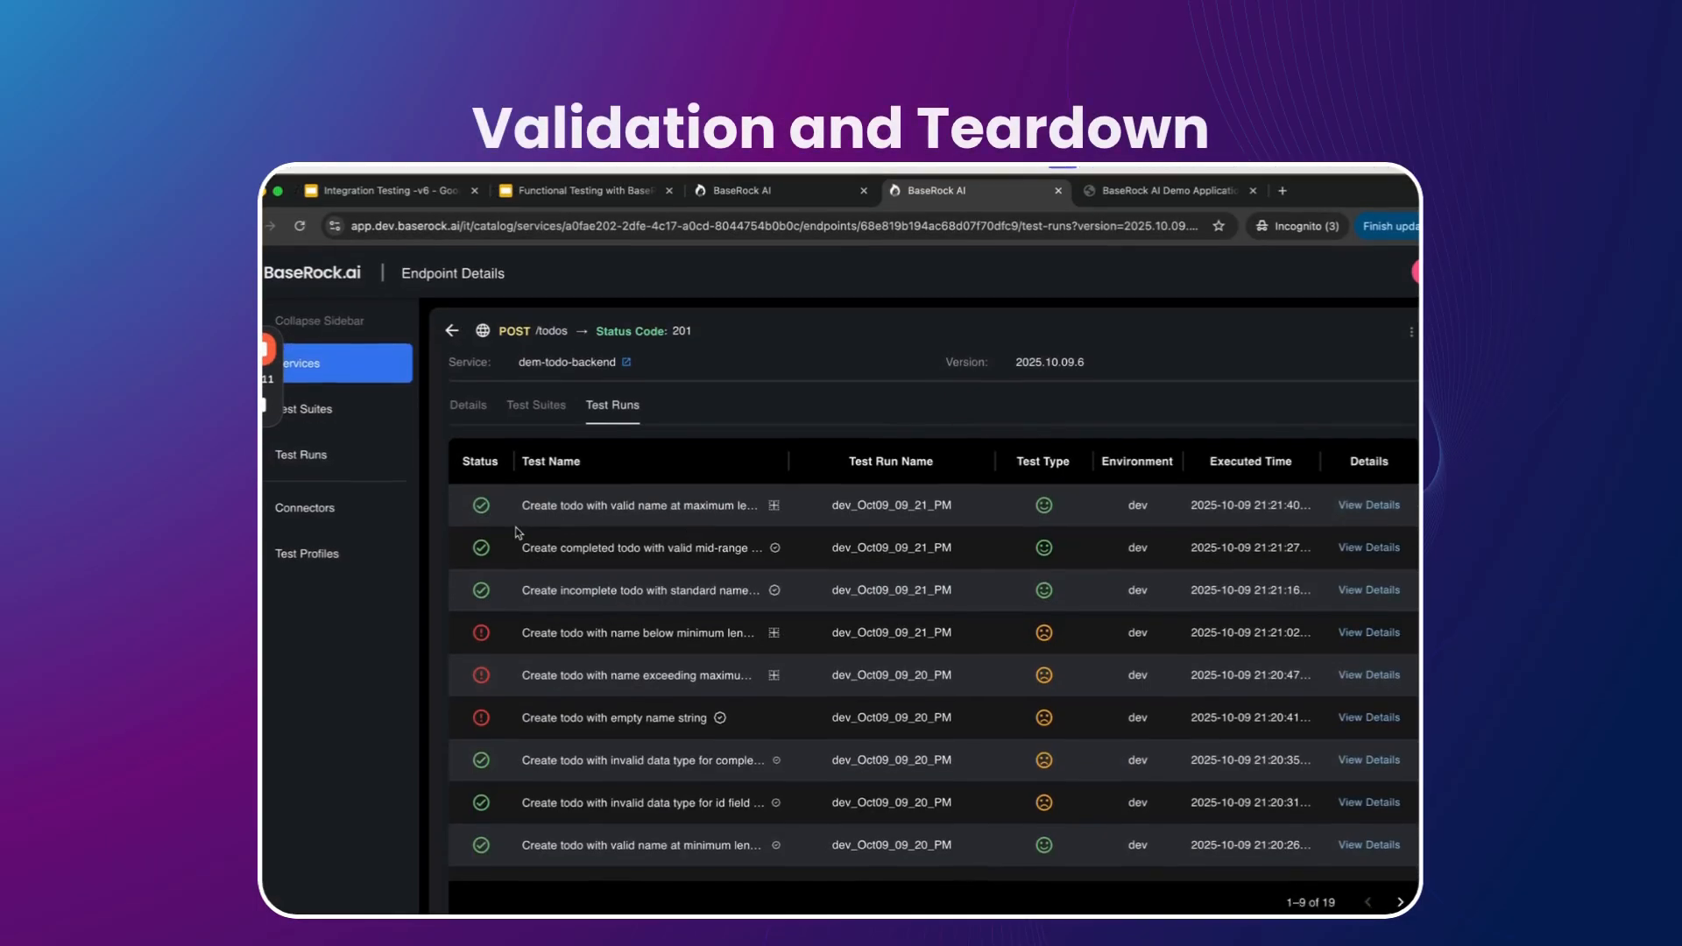
click(1369, 505)
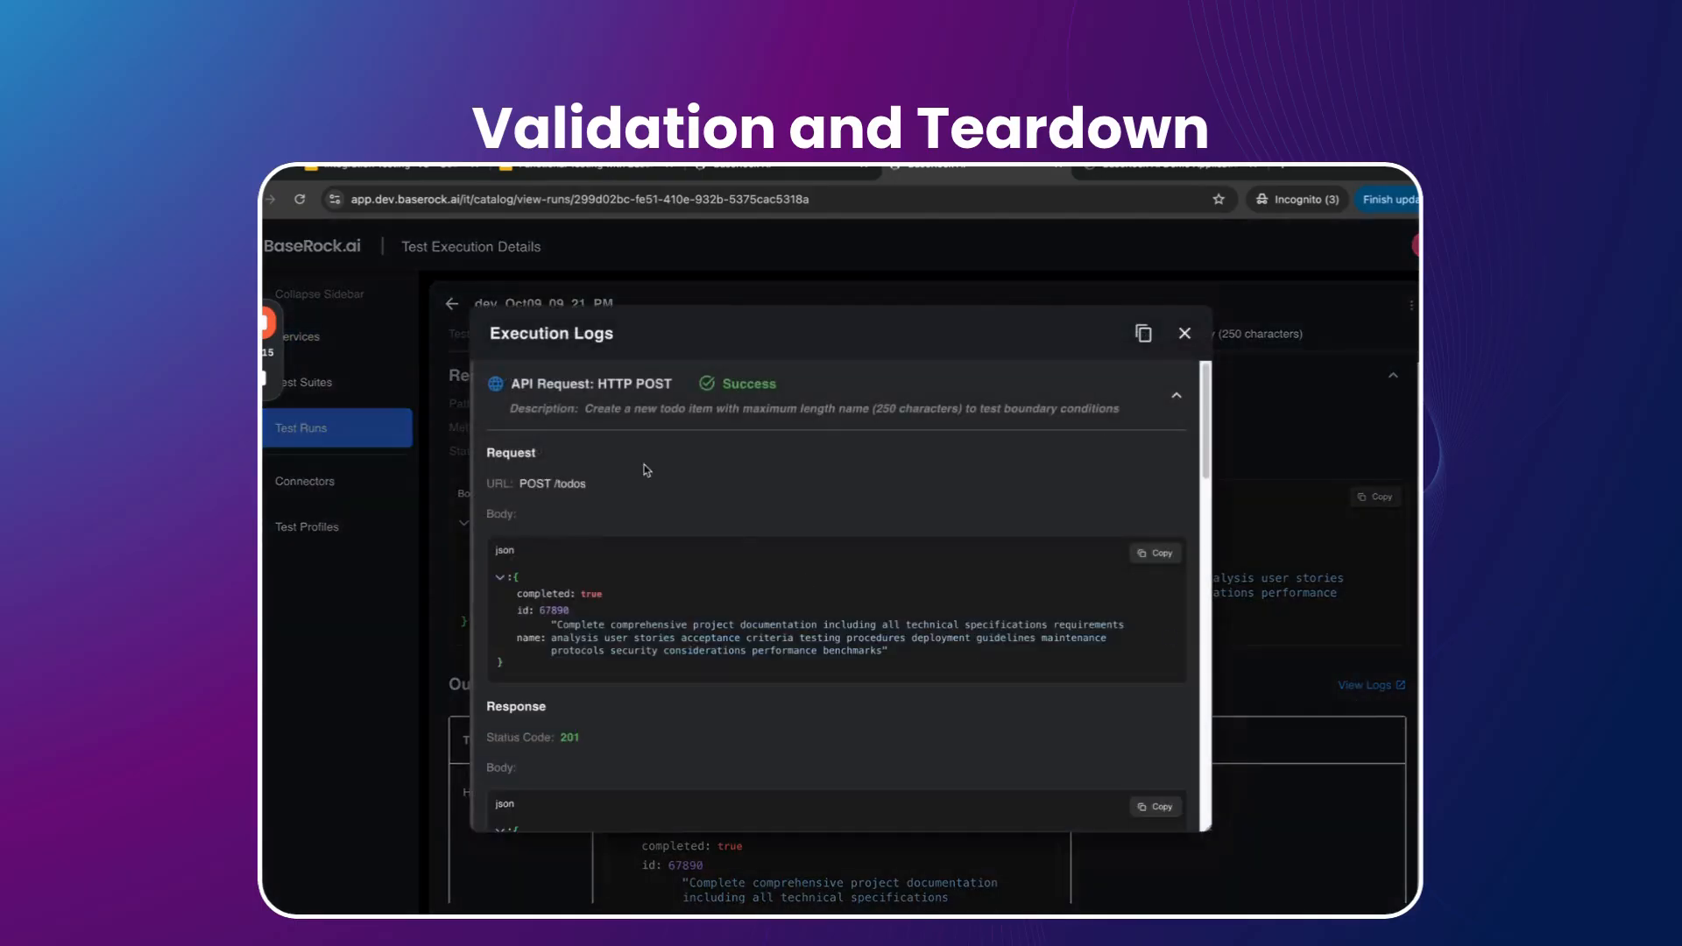